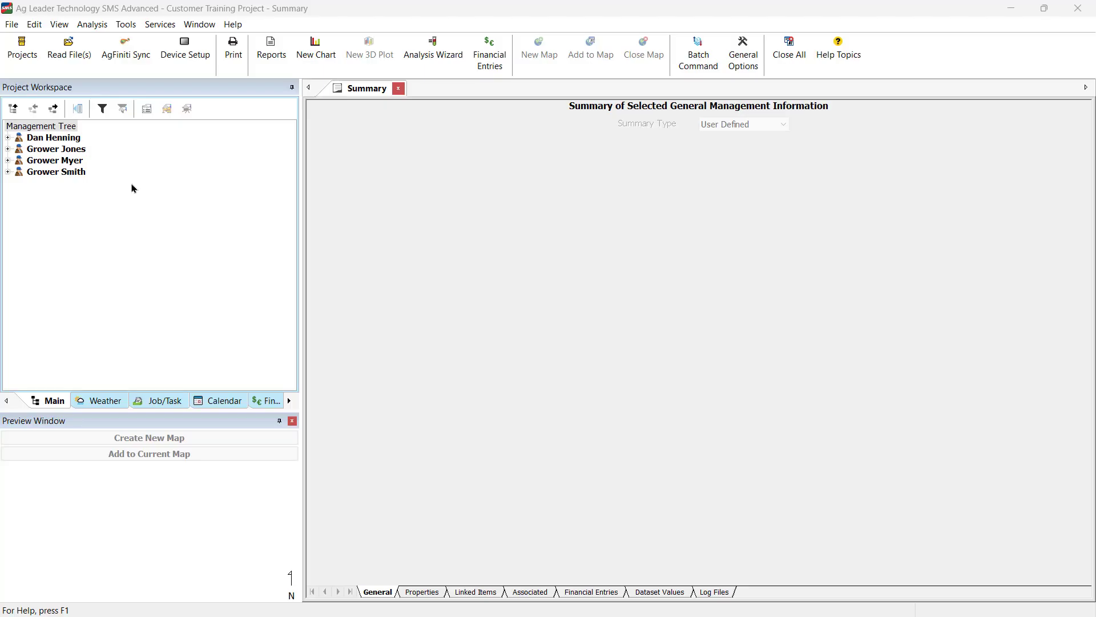
Step: Select the East McMains NO Year Elevation Model under Grower Smith > Home in the Management Tree
click(58, 171)
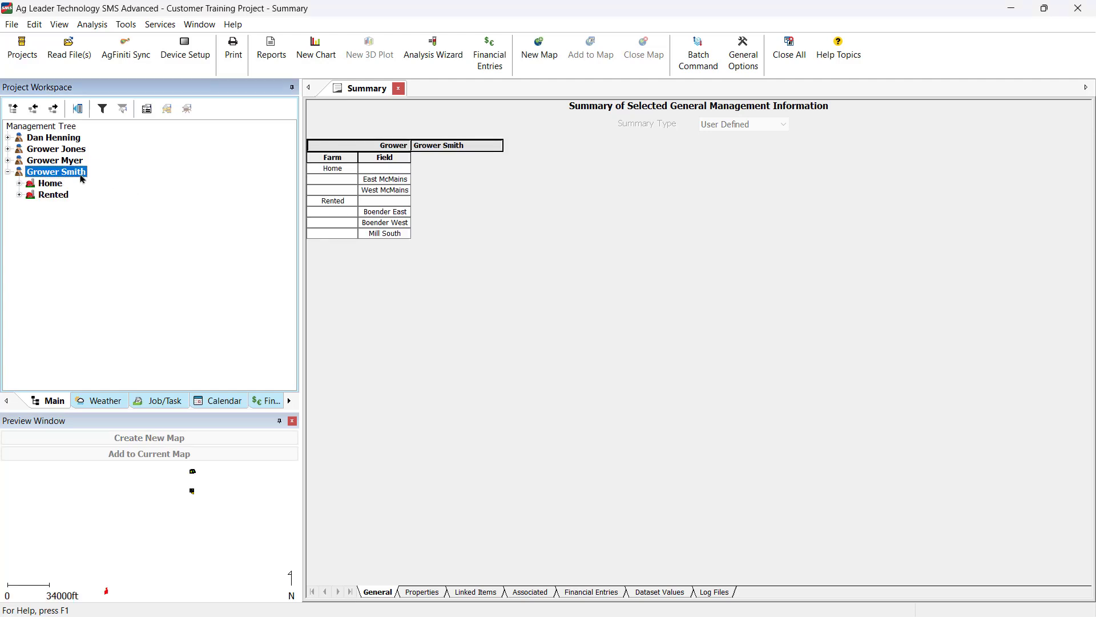
click(78, 194)
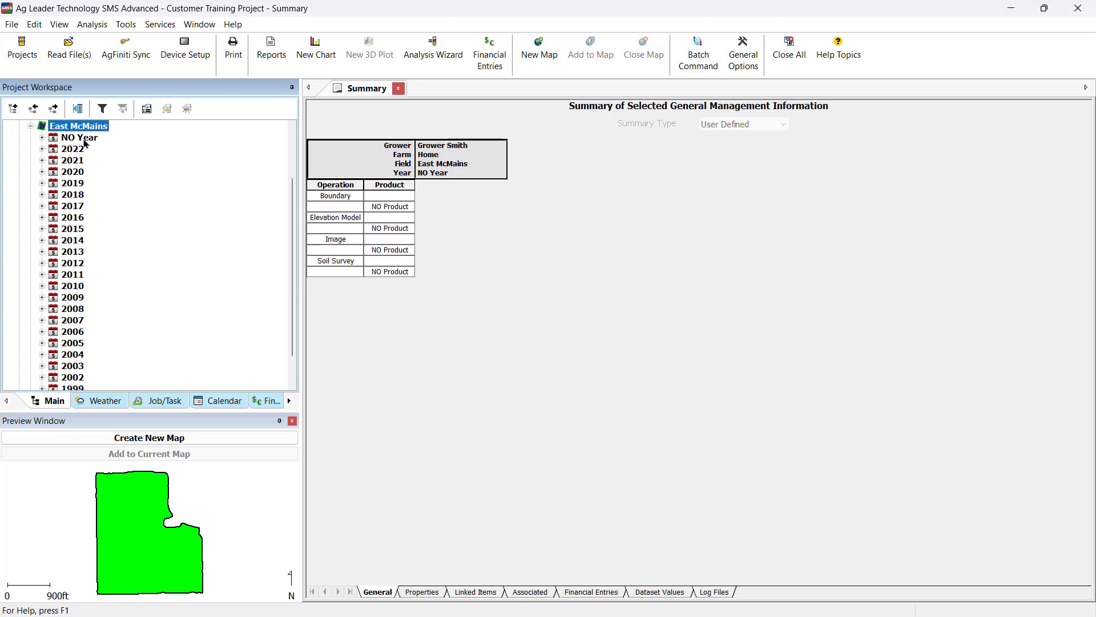
click(96, 160)
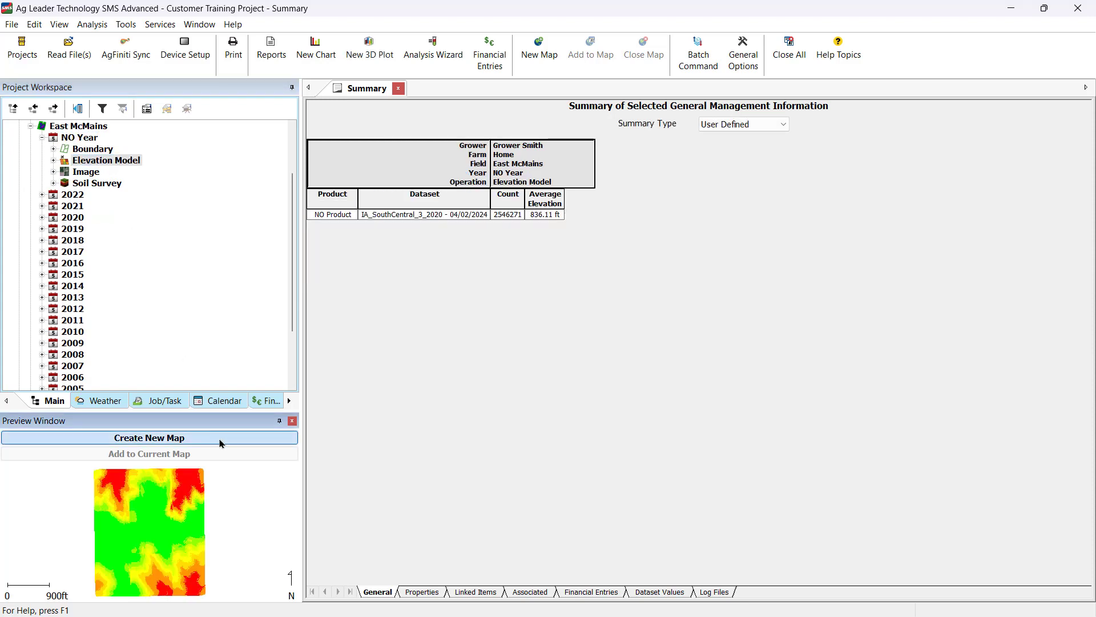
Step: Create a new map of the East McMains elevation model and switch it to a 3D surface view
click(148, 437)
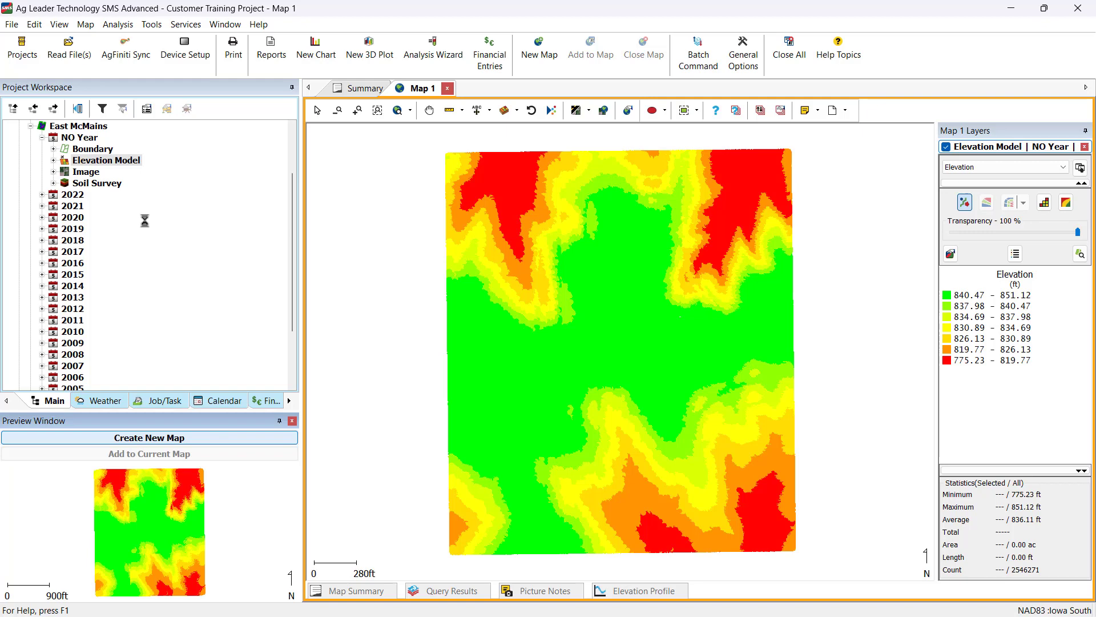
click(106, 160)
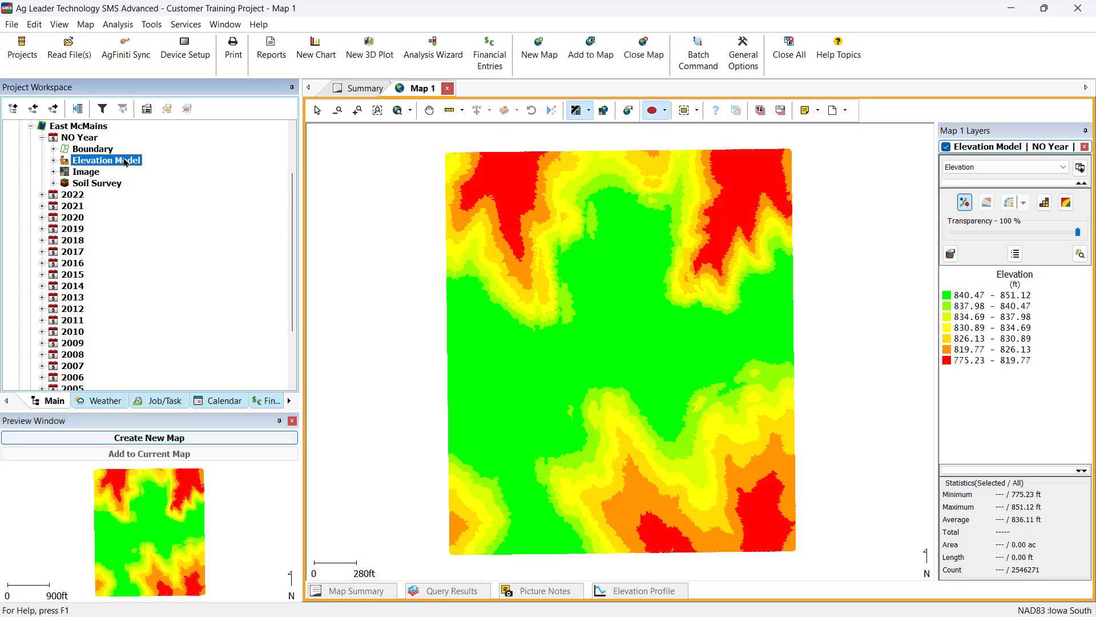
right_click(107, 159)
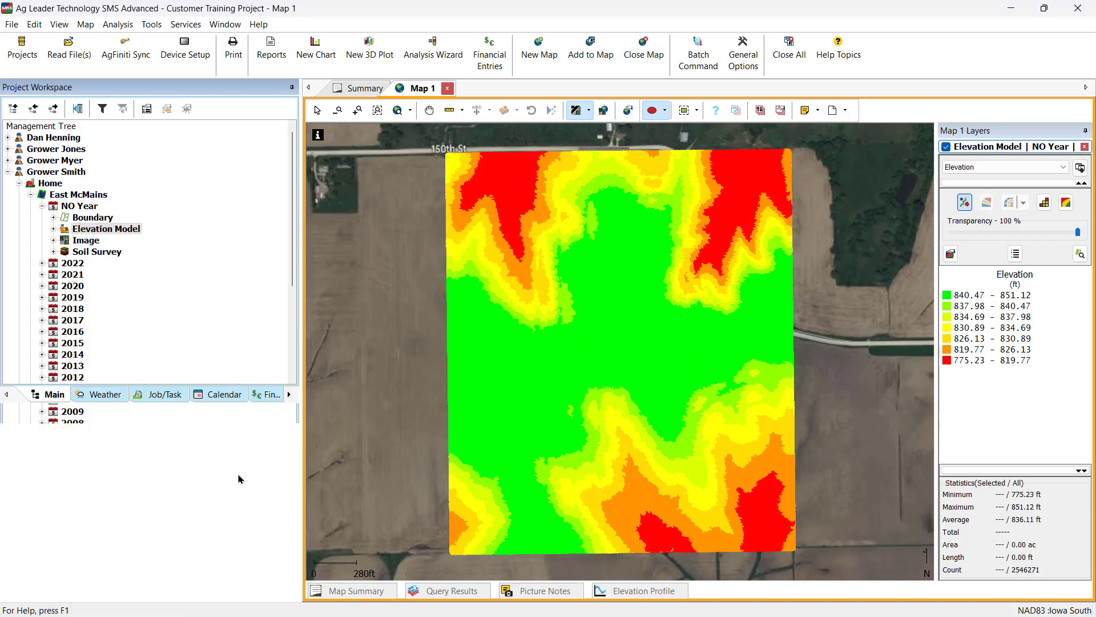
click(506, 109)
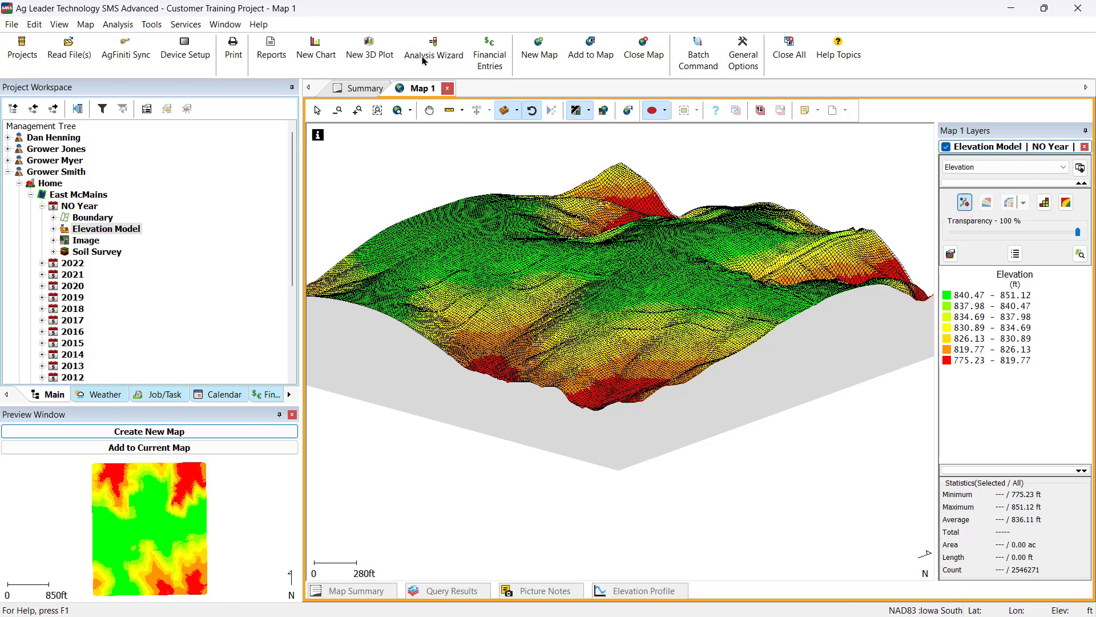
Step: Launch the Analysis Wizard as a Terrain Analysis on a single field for East McMains
click(433, 53)
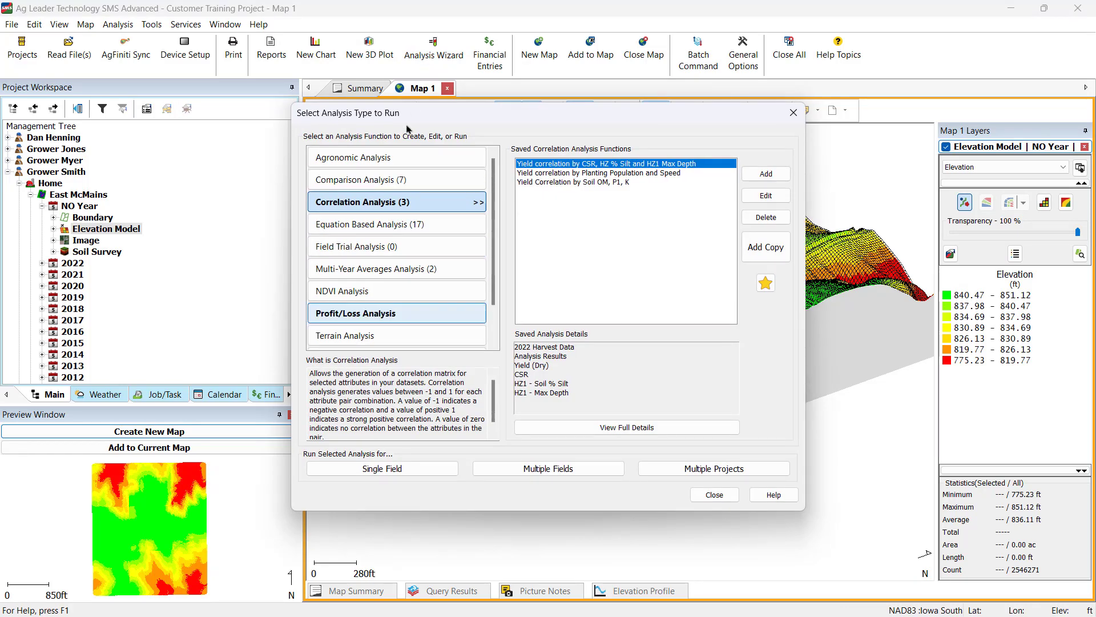
click(369, 336)
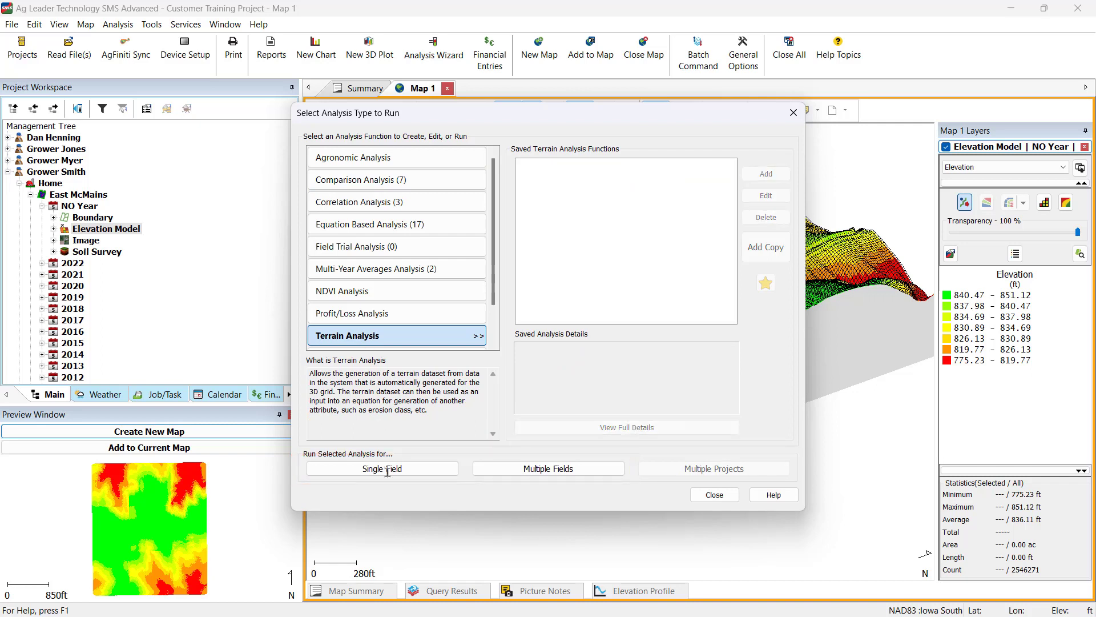
click(381, 468)
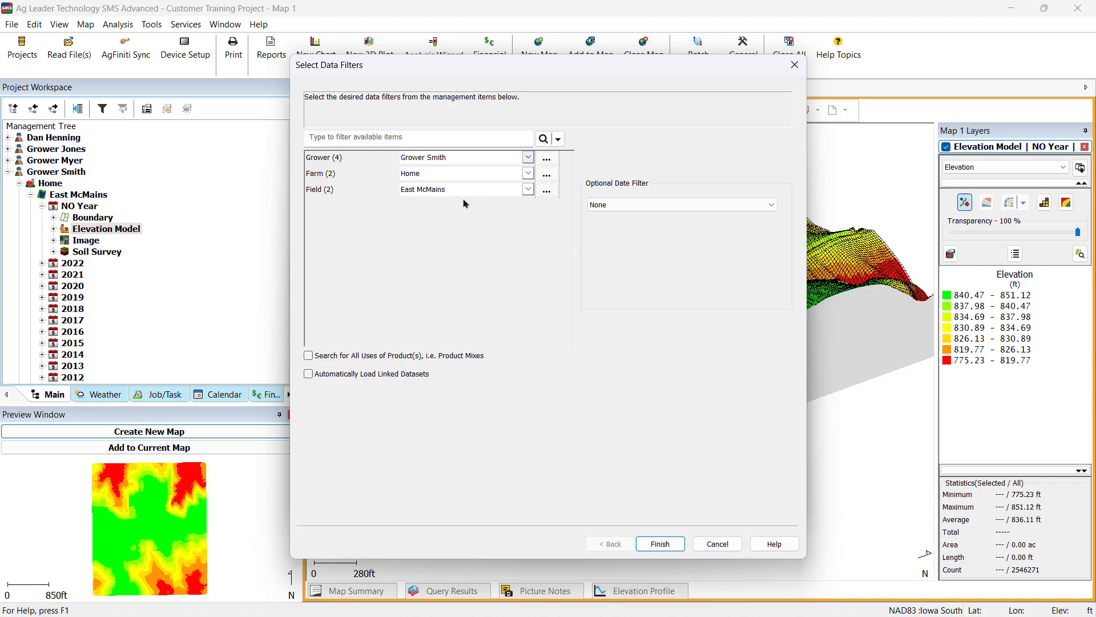
Step: Accept the Grower Smith/Home/East McMains filters, compute slope/grade, and save the analysis as 2024
click(657, 543)
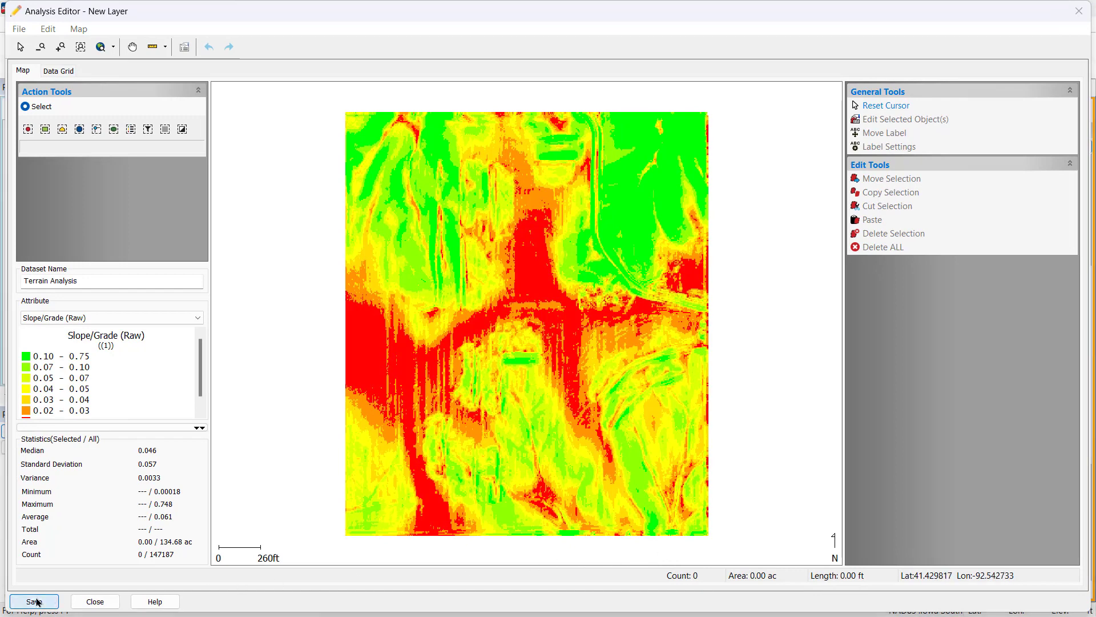
click(33, 600)
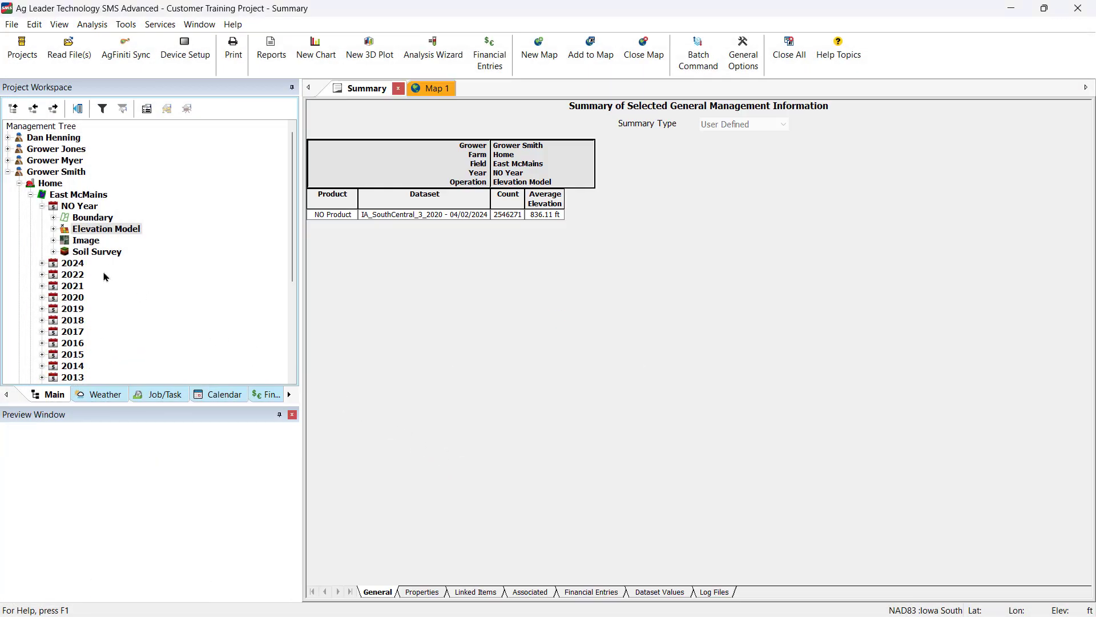
Step: Create a new map of the 2024 East McMains Terrain Analysis showing slope/grade with flow arrows
click(72, 262)
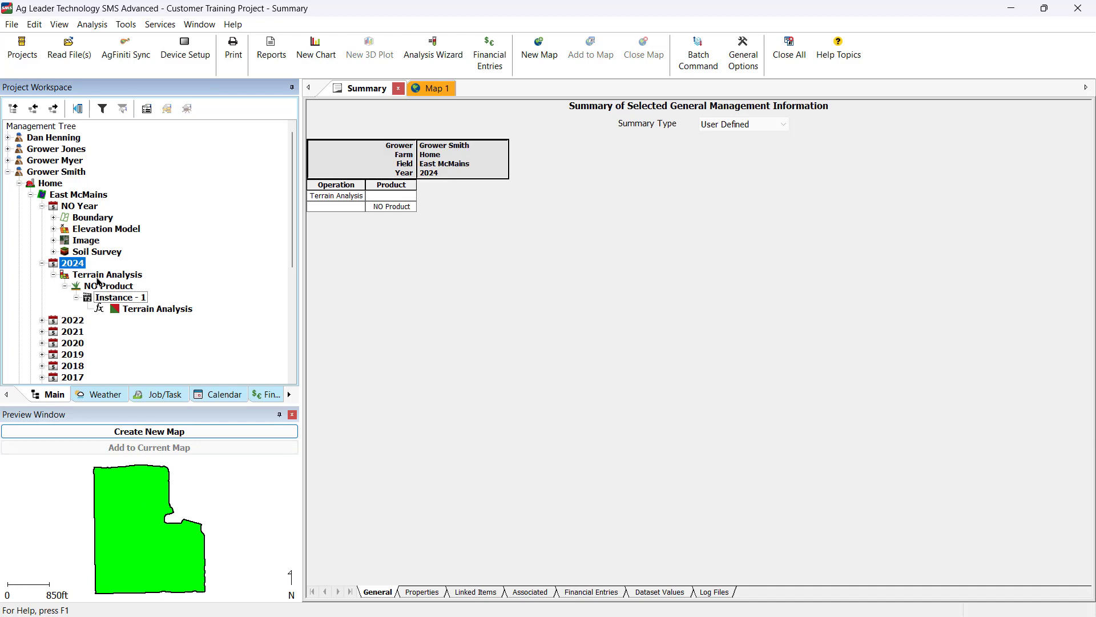
click(148, 431)
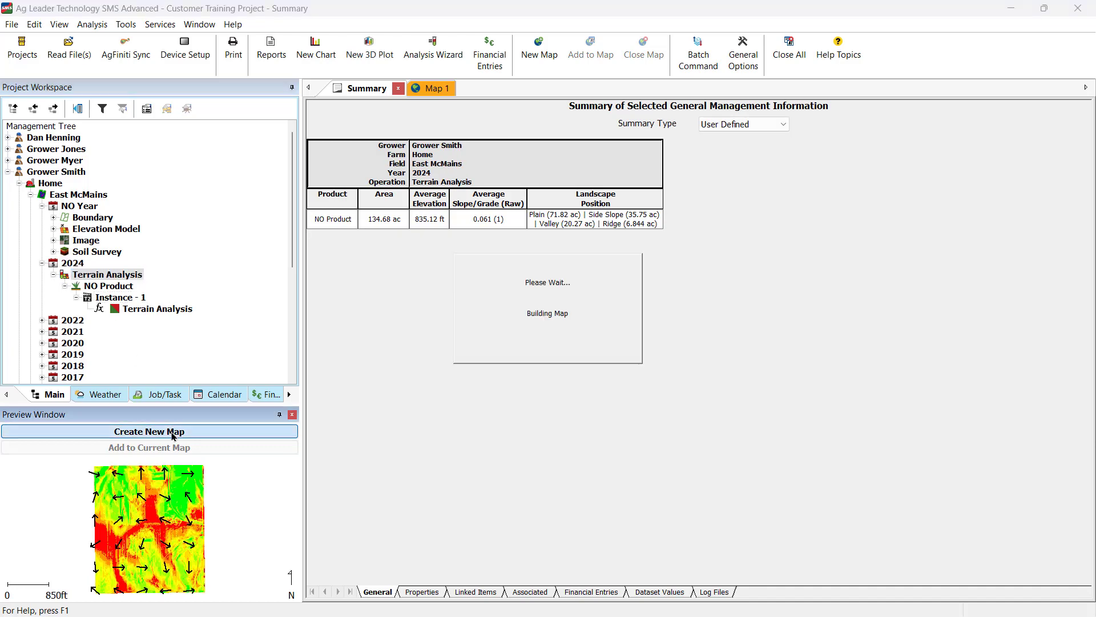
click(148, 431)
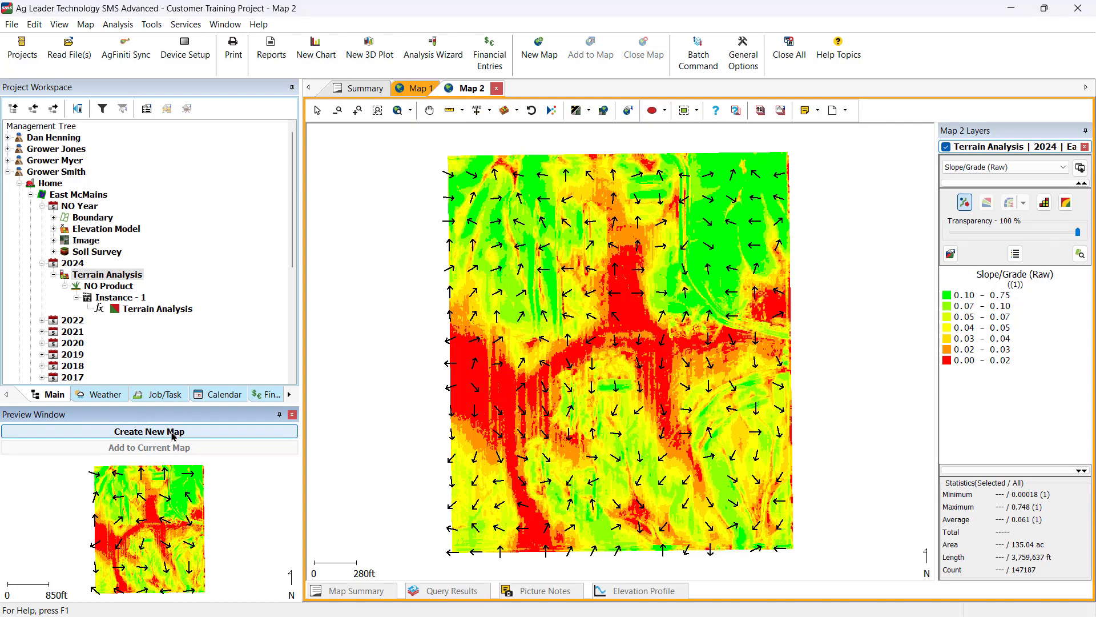